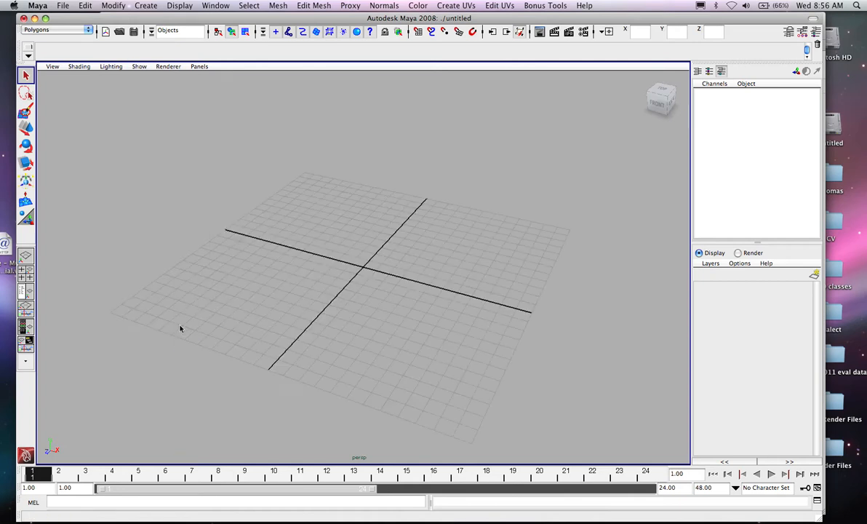
Step: Draw a polygon plane (pPlane1) across the grid using Create > Polygon Primitives > Plane
key("space")
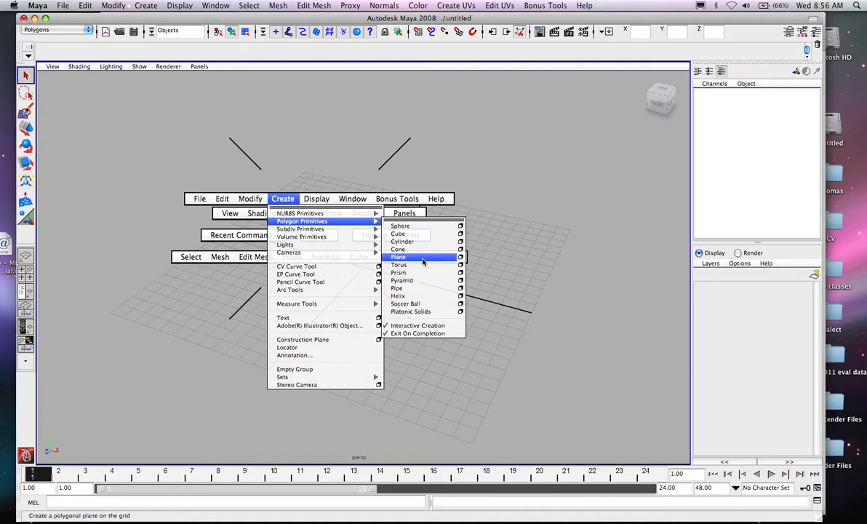
left_click(398, 256)
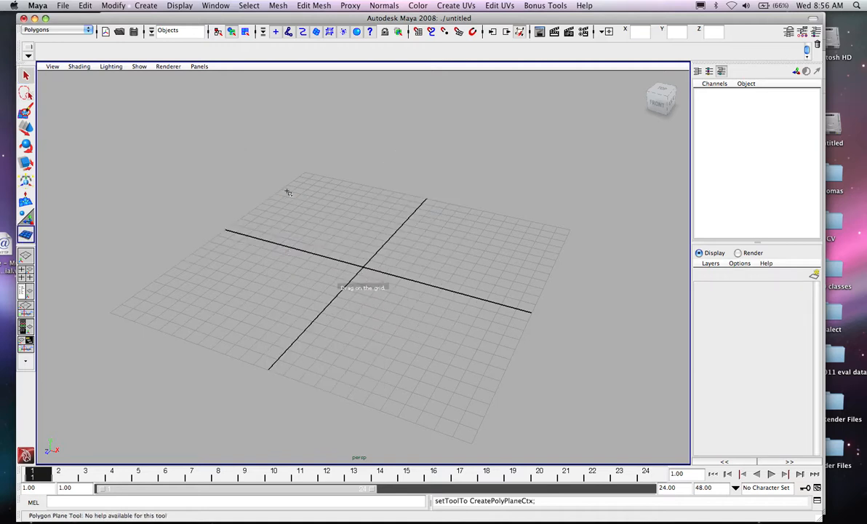
left_click_drag(289, 191, 537, 398)
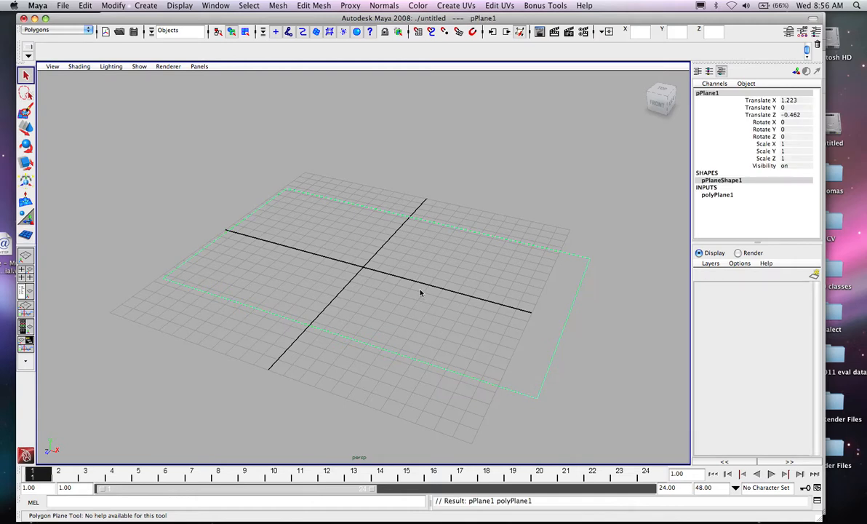
Step: Set the plane's Rotate X to 90 so it stands upright, raised about 8.9 units
left_click(24, 146)
type("90")
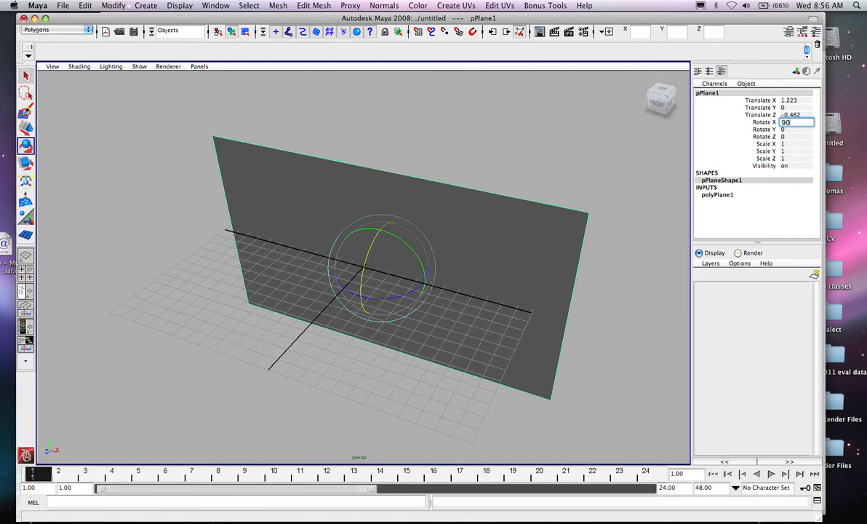
key("Return")
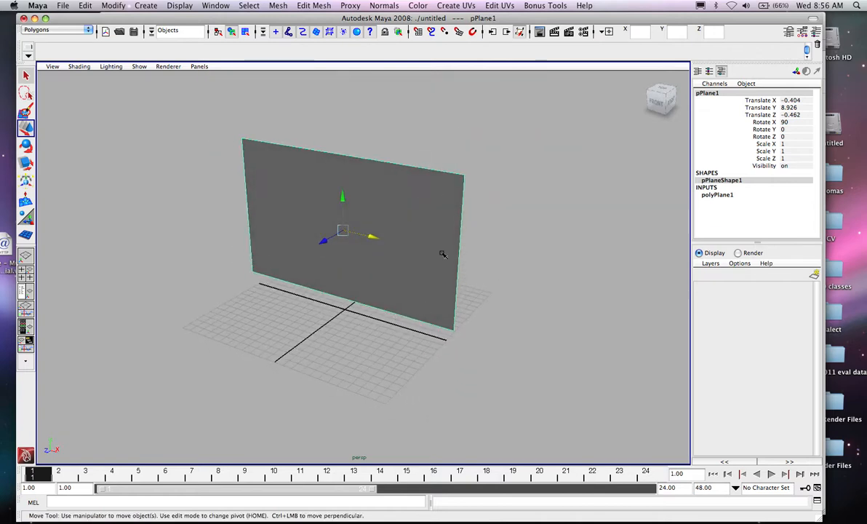
key("space")
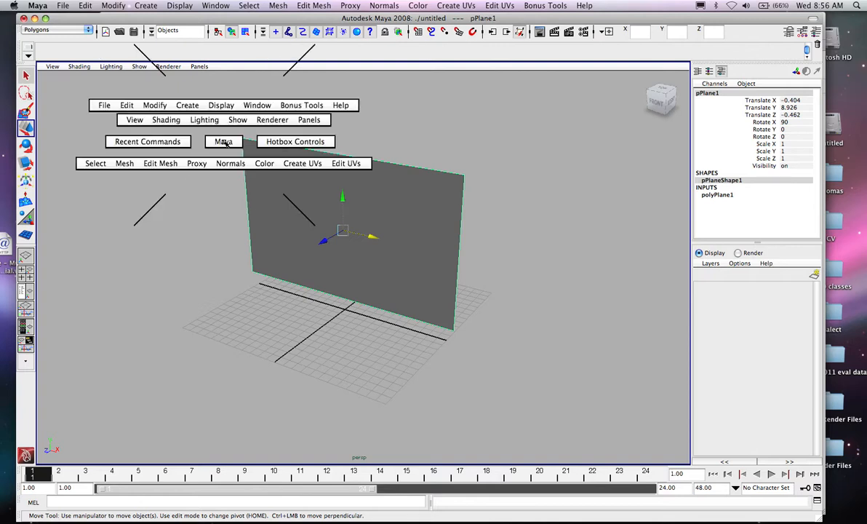
Step: Switch to the Rendering menu set and drive the Lambert's Color with a Movie texture
left_click(56, 29)
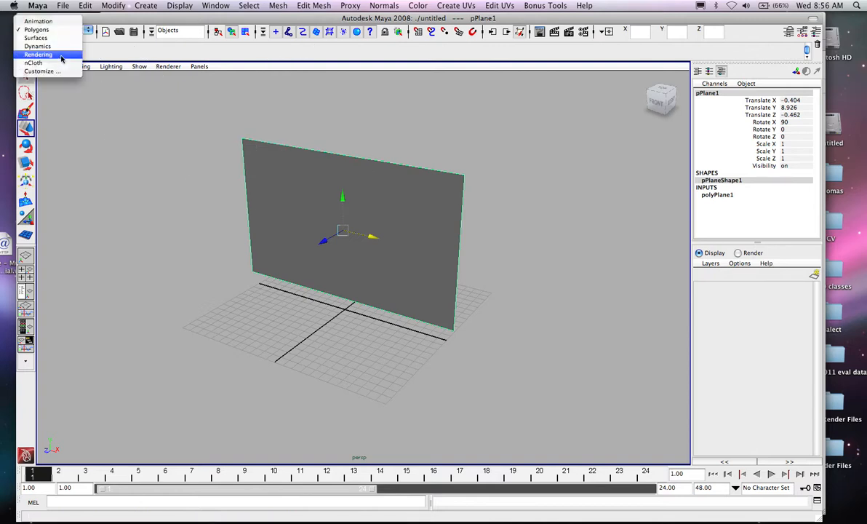
left_click(39, 55)
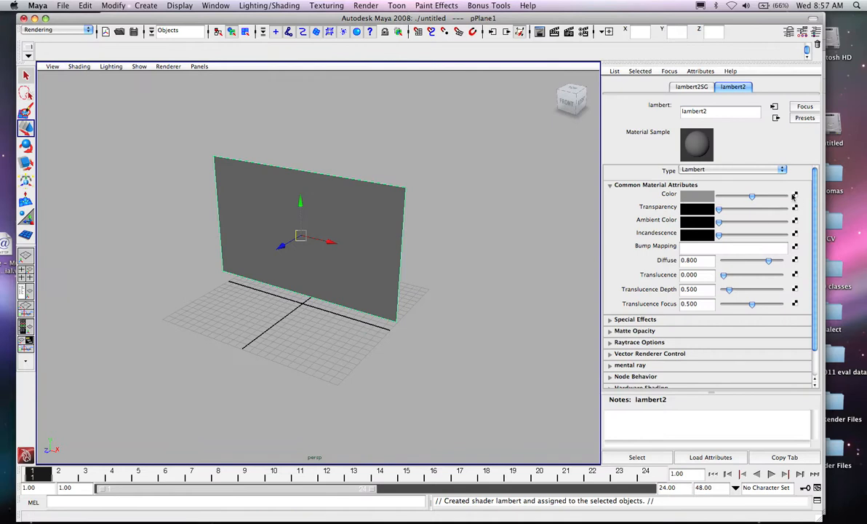
left_click(795, 195)
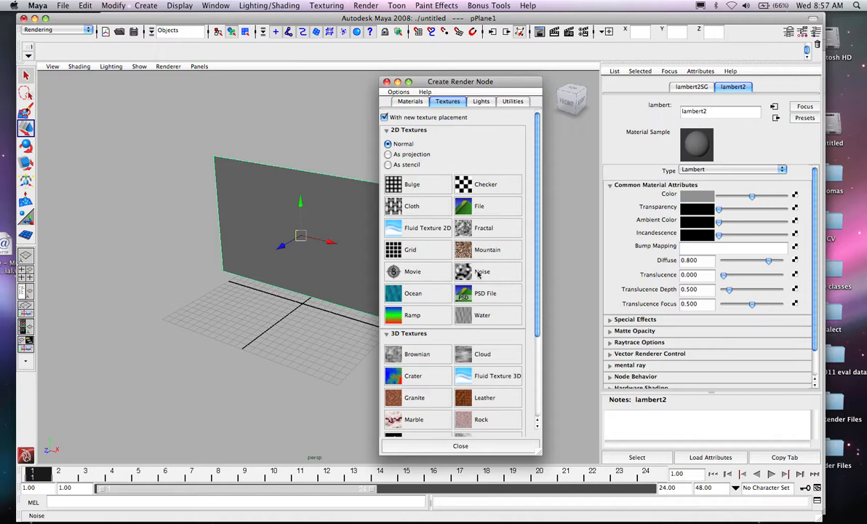
left_click(413, 271)
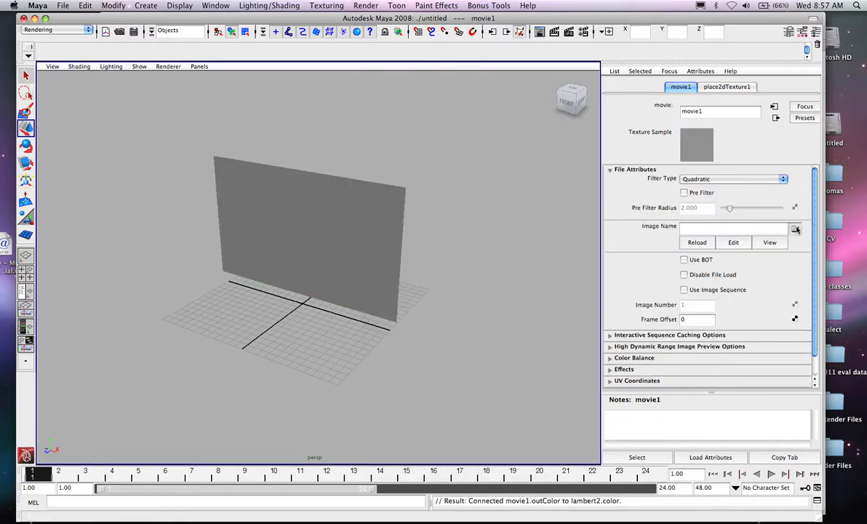
Step: Load 'Moto Moto.mov' from the Desktop as the movie texture's Image Name
left_click(795, 228)
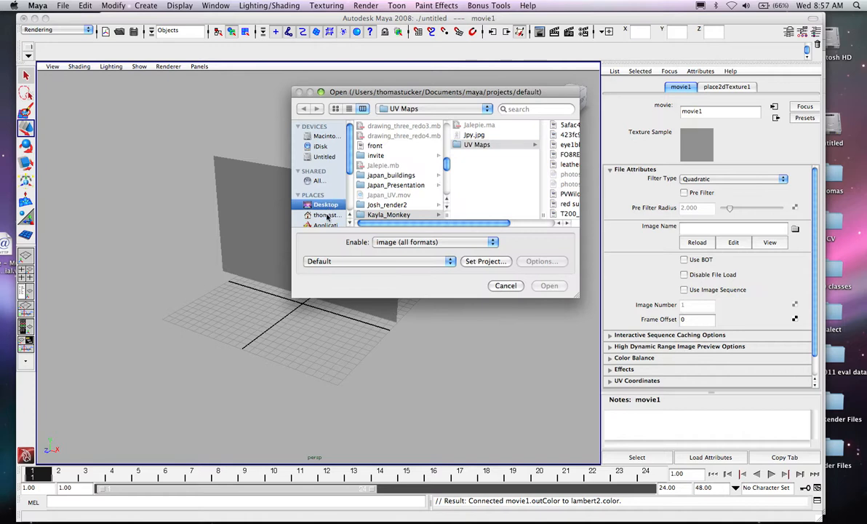
left_click(326, 205)
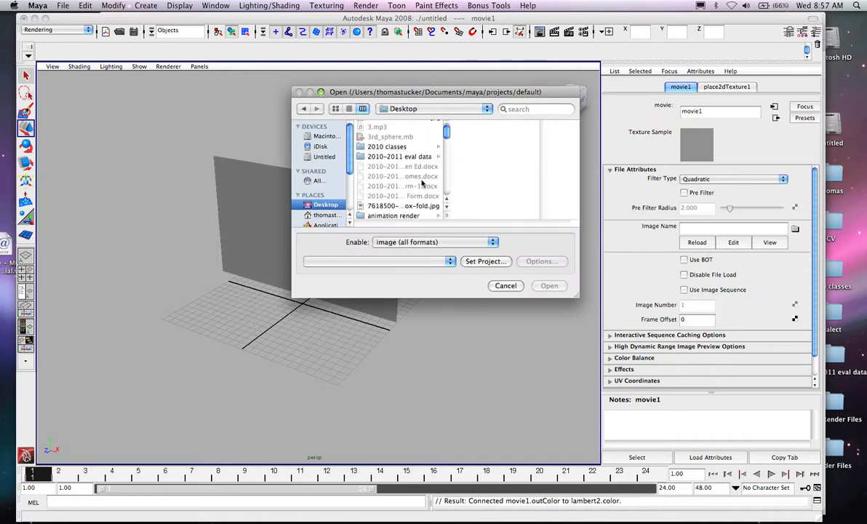
scroll("down", 3)
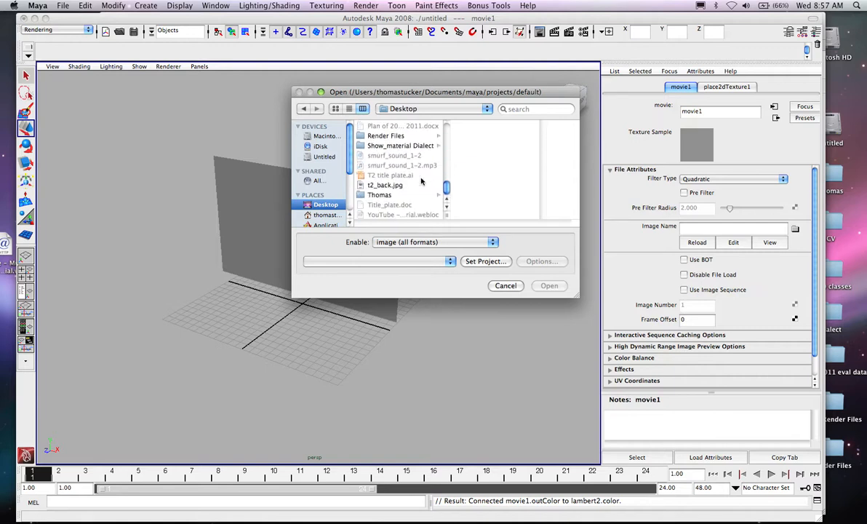
scroll("down", 3)
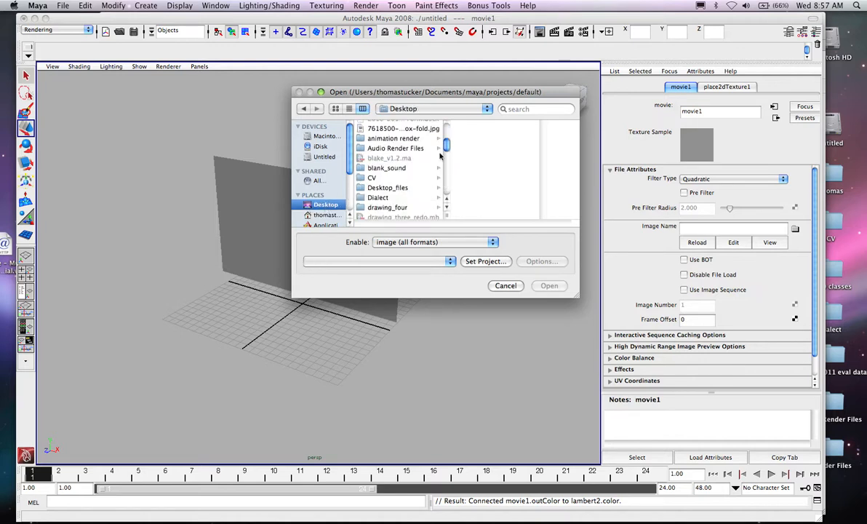
scroll("down", 3)
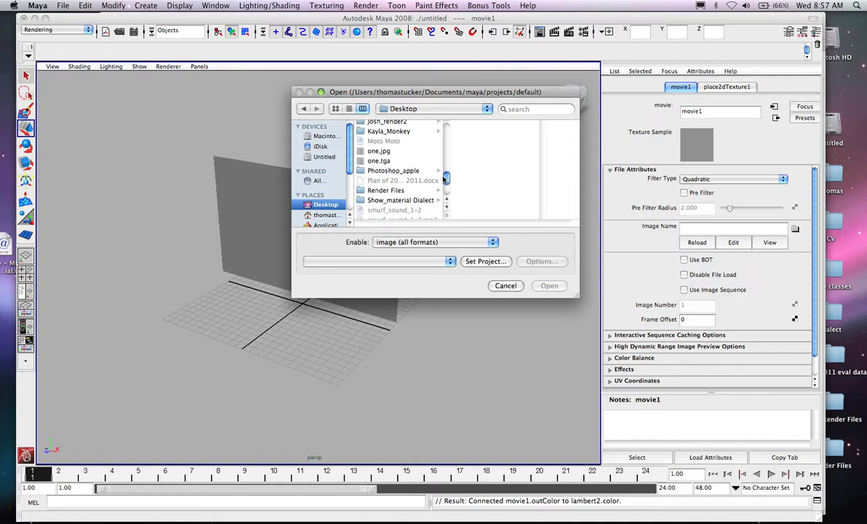
scroll("down", 3)
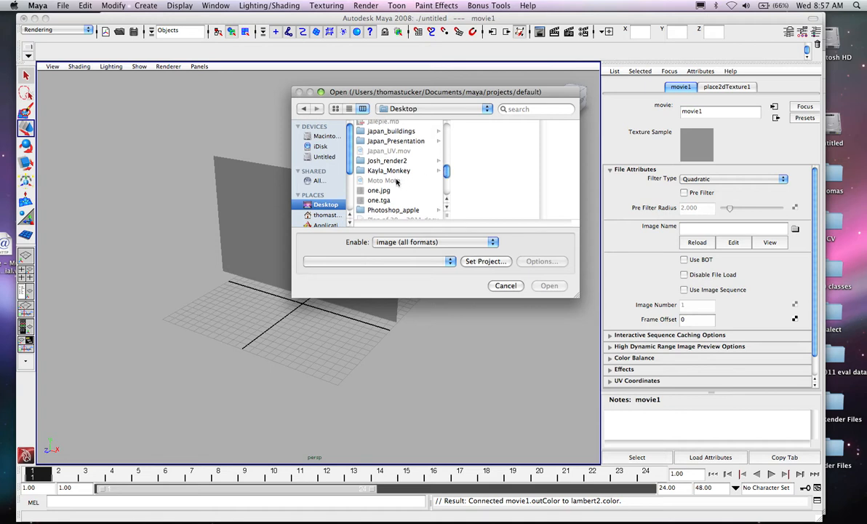
left_click(434, 241)
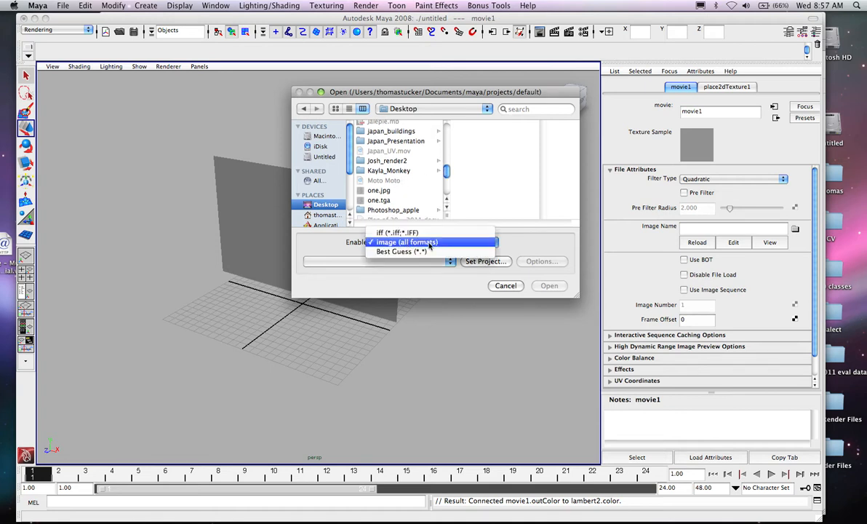
left_click(401, 251)
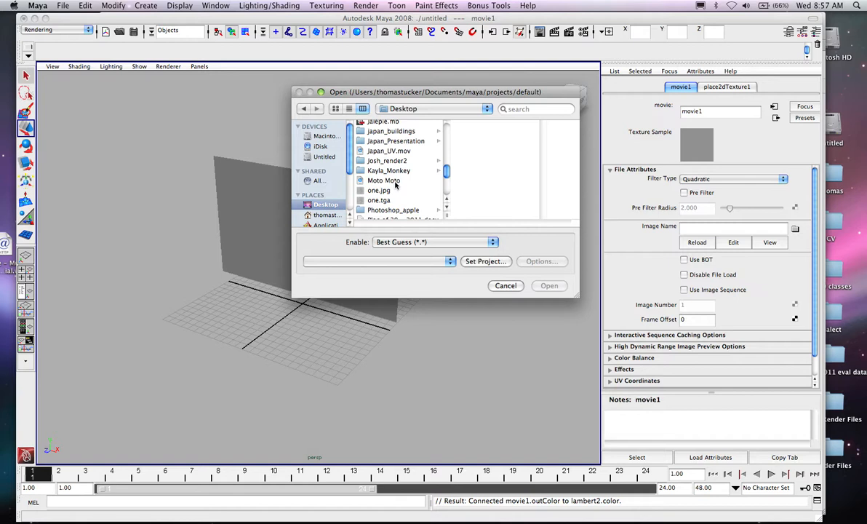
left_click(385, 180)
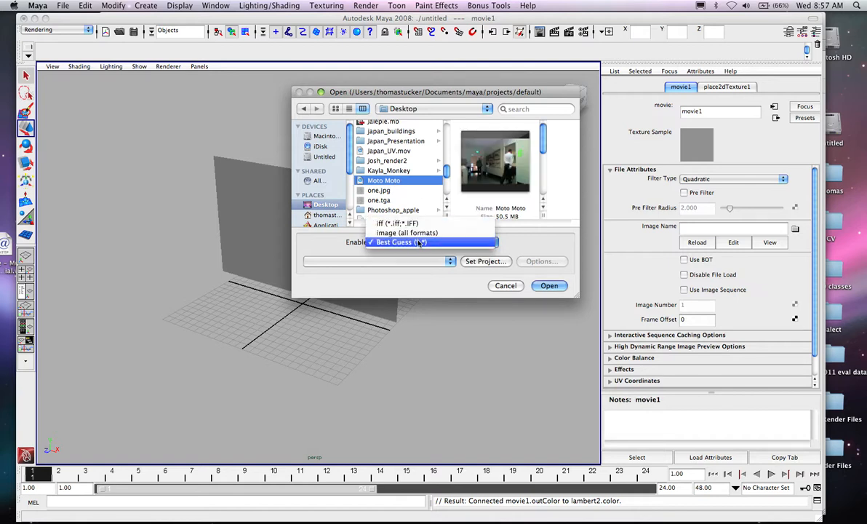
left_click(549, 285)
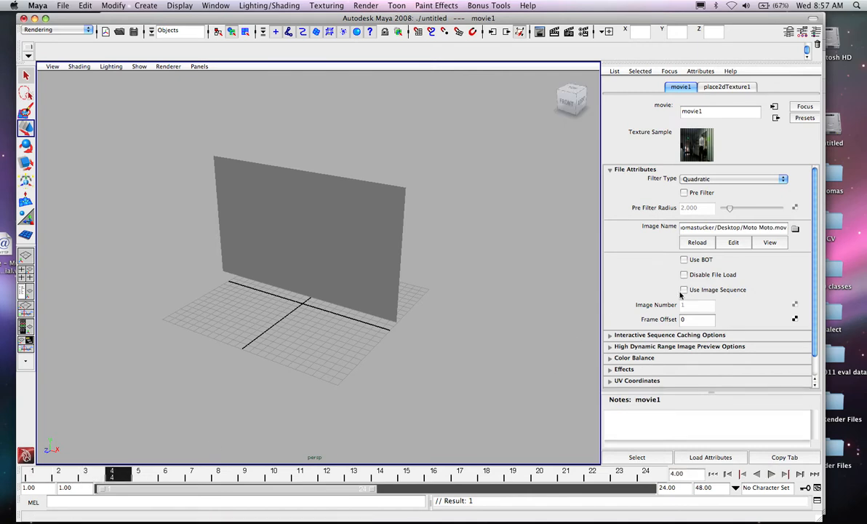
Step: Enable Use Image Sequence on the movie texture and open the Window menu
left_click(684, 290)
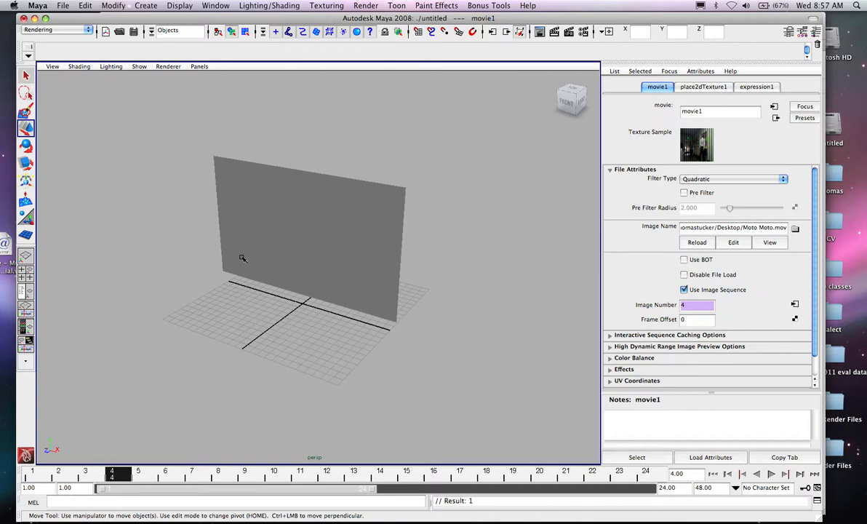
mouse_move(300, 281)
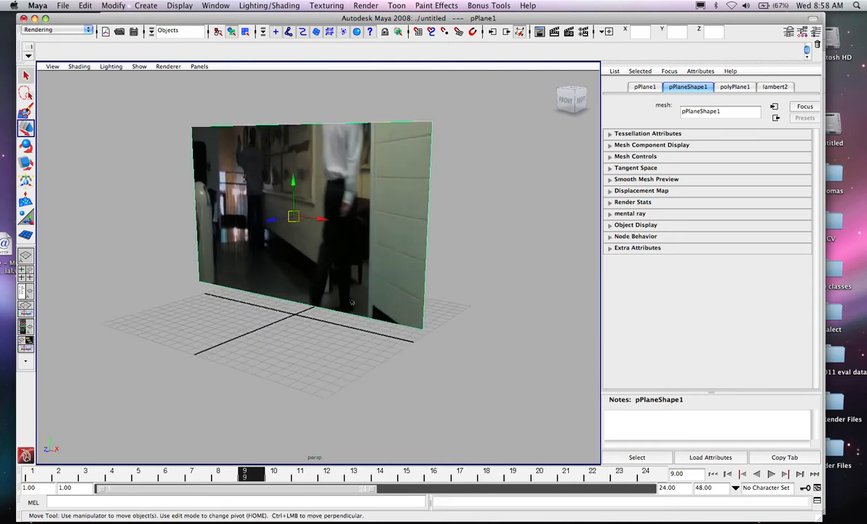
left_click(215, 5)
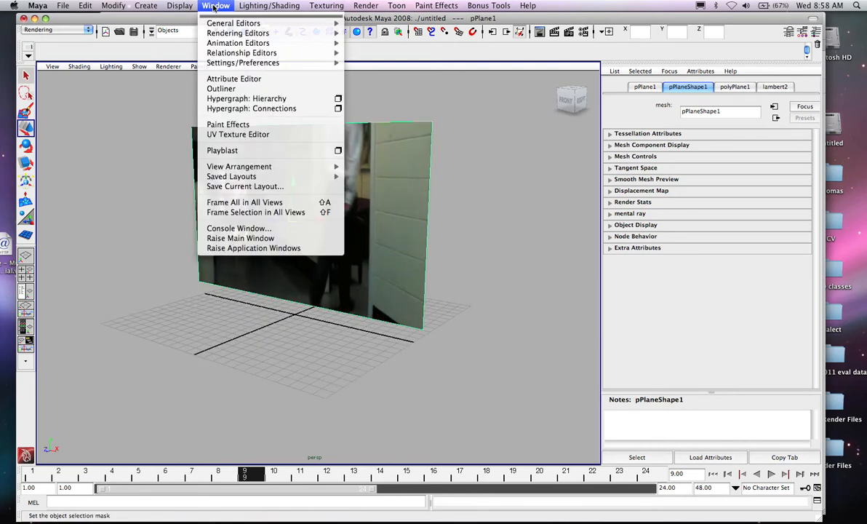
mouse_move(238, 135)
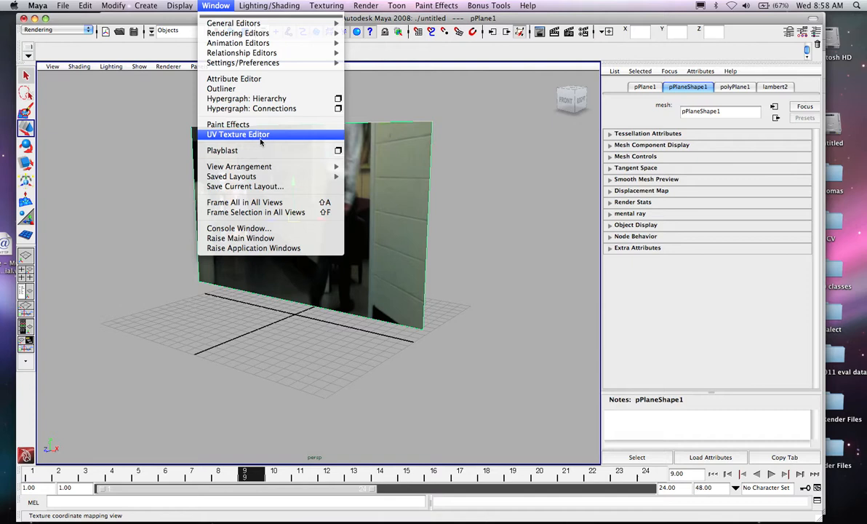
Step: In the UV Texture Editor, move the plane's top UVs to cover the movie image
left_click(238, 134)
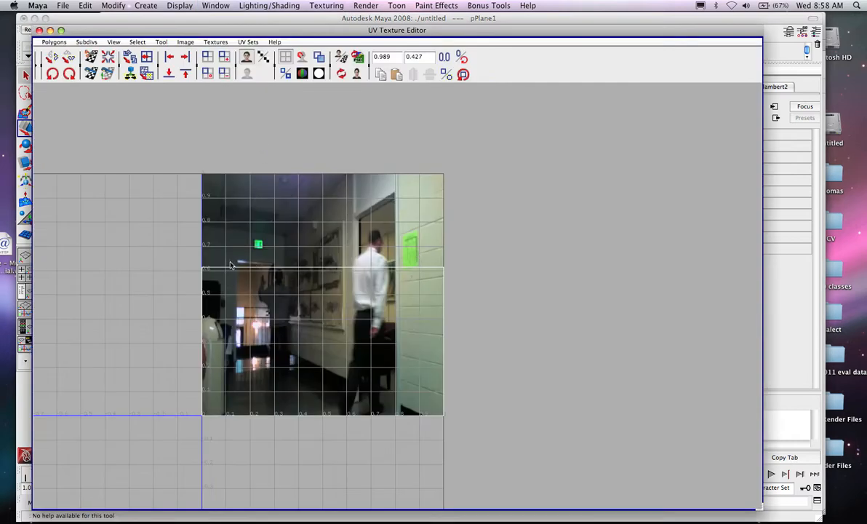
mouse_move(413, 396)
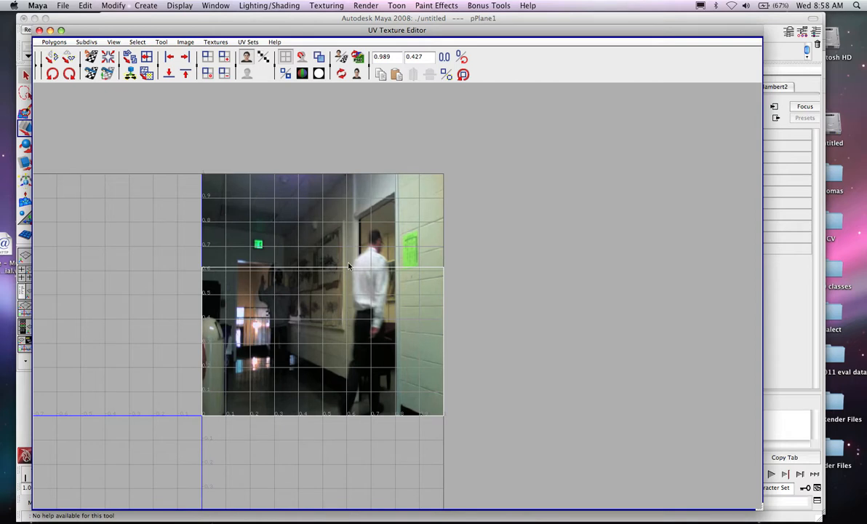
right_click(331, 264)
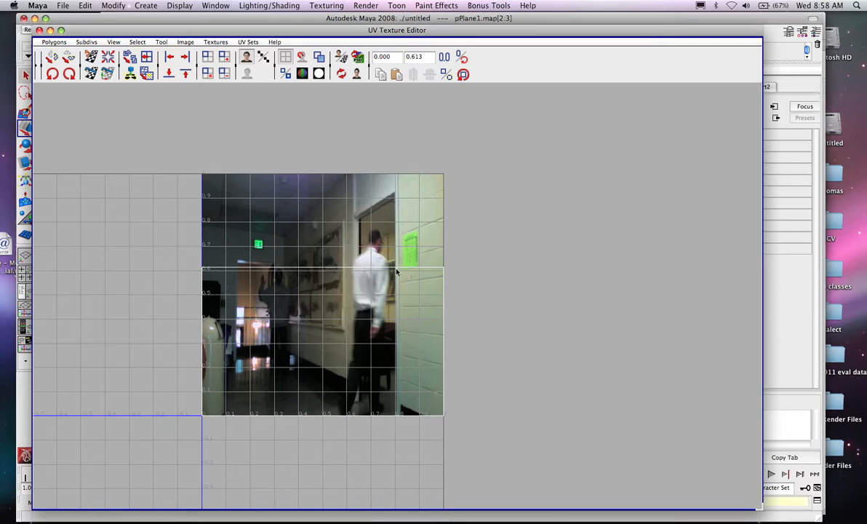
mouse_move(435, 289)
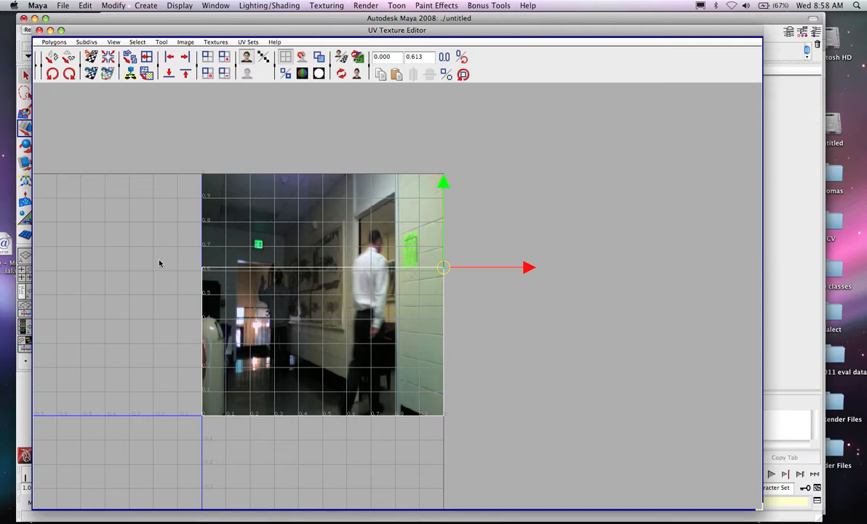
right_click(206, 266)
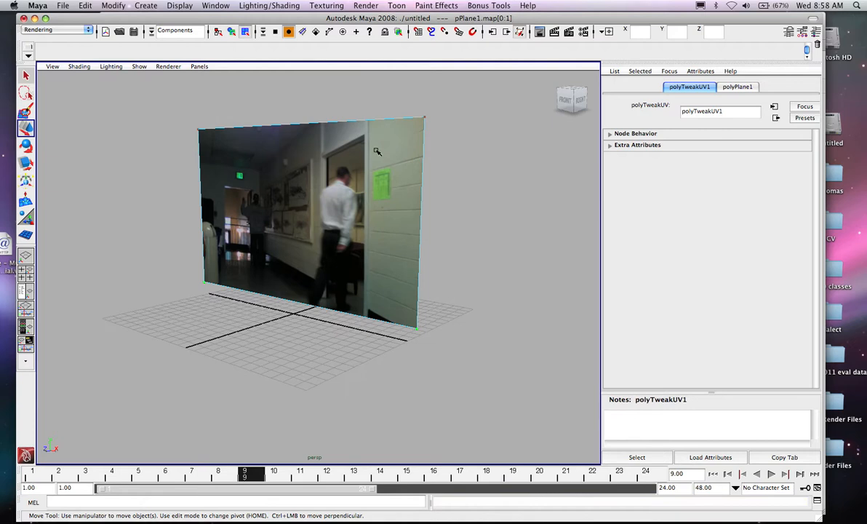
mouse_move(354, 151)
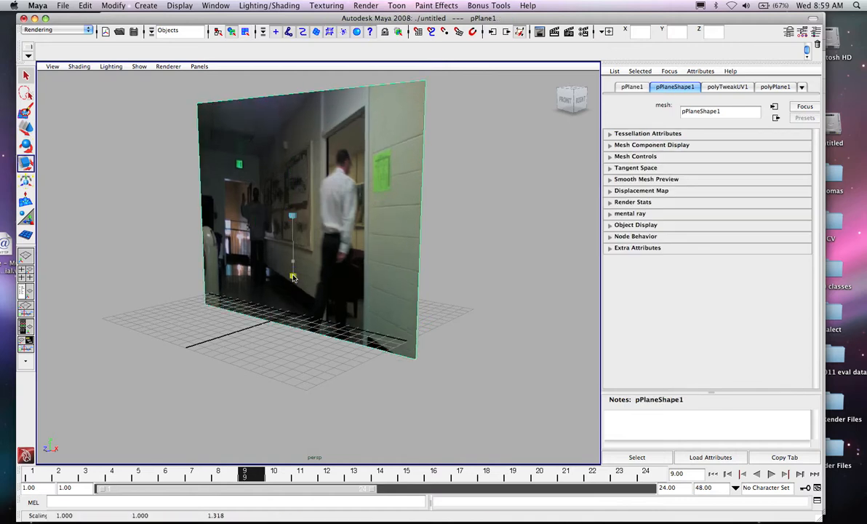
Step: Scale the plane to about 1.46 on Y so the footage isn't squashed
left_click_drag(292, 278, 292, 264)
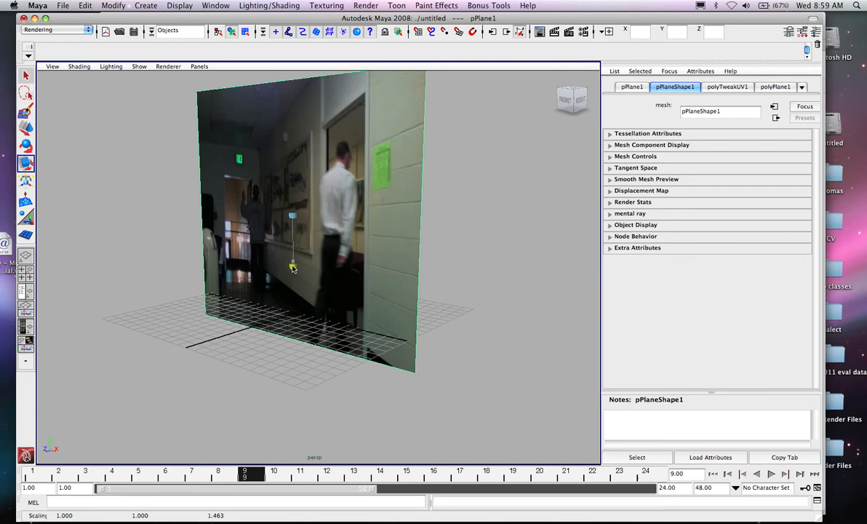
left_click(771, 473)
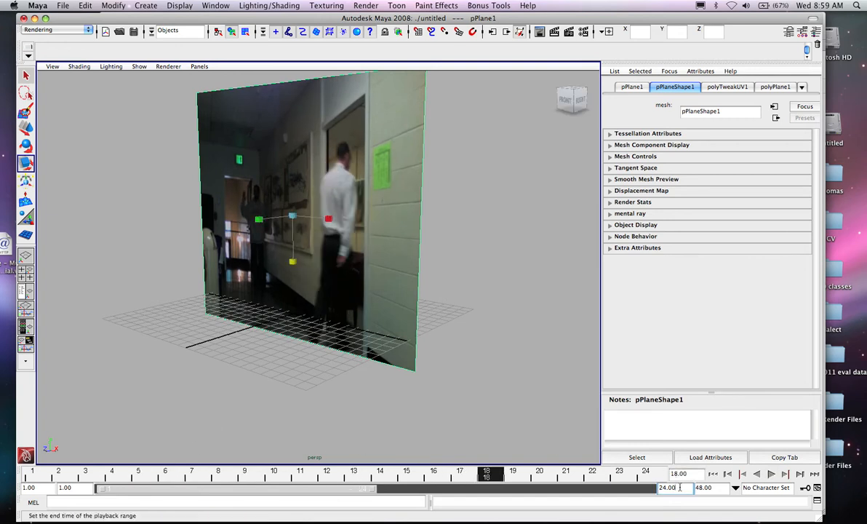
Step: Set the playback end time to 3000 frames
type("3000")
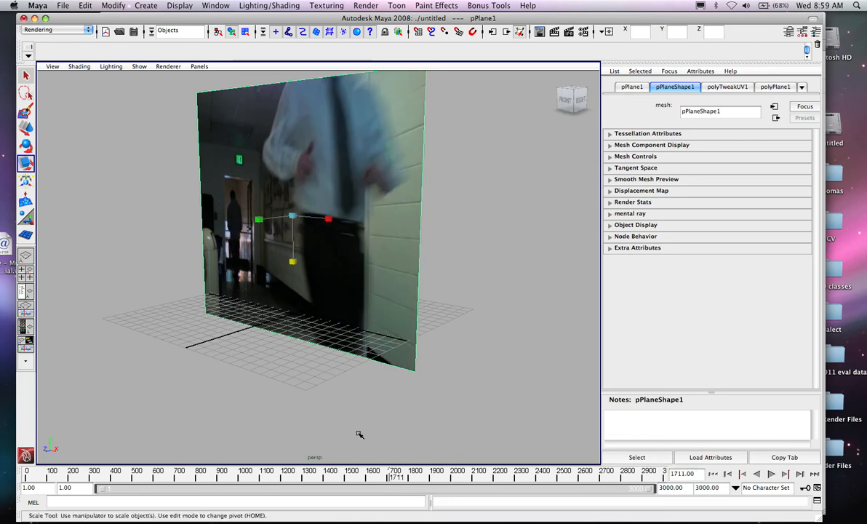
mouse_move(414, 340)
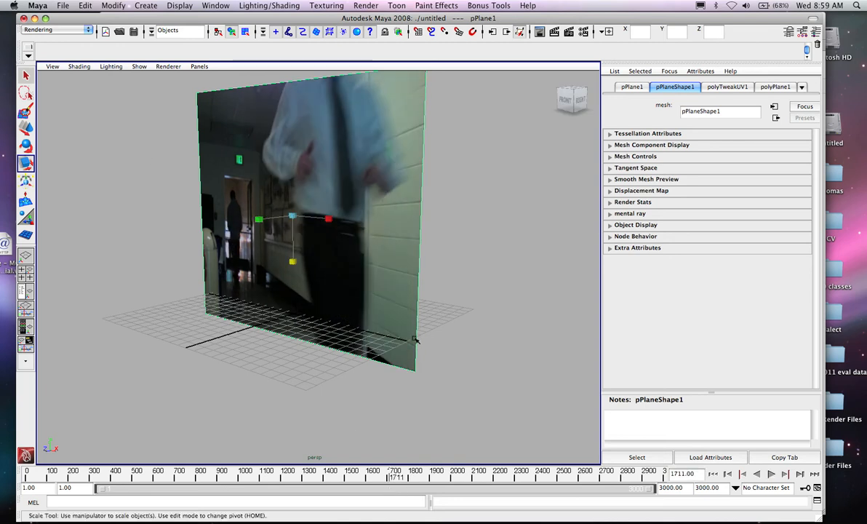